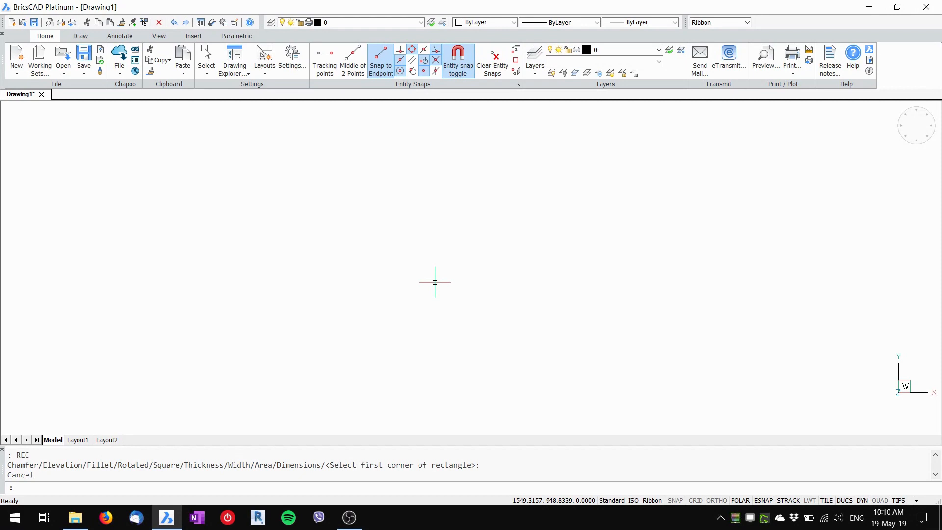
pyautogui.moveTo(466, 290)
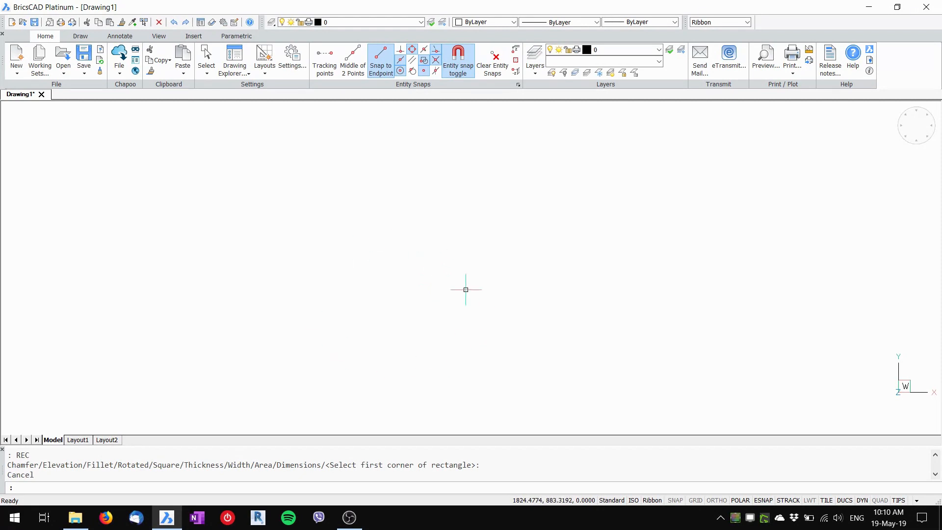
pyautogui.moveTo(430, 324)
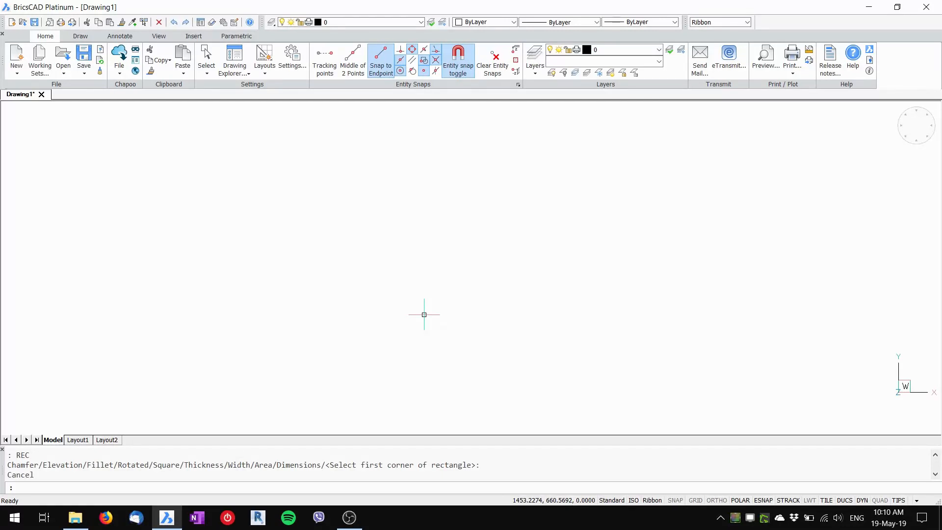
# Open the Drawing units settings with the UNITS command.
pyautogui.write('UNITS')
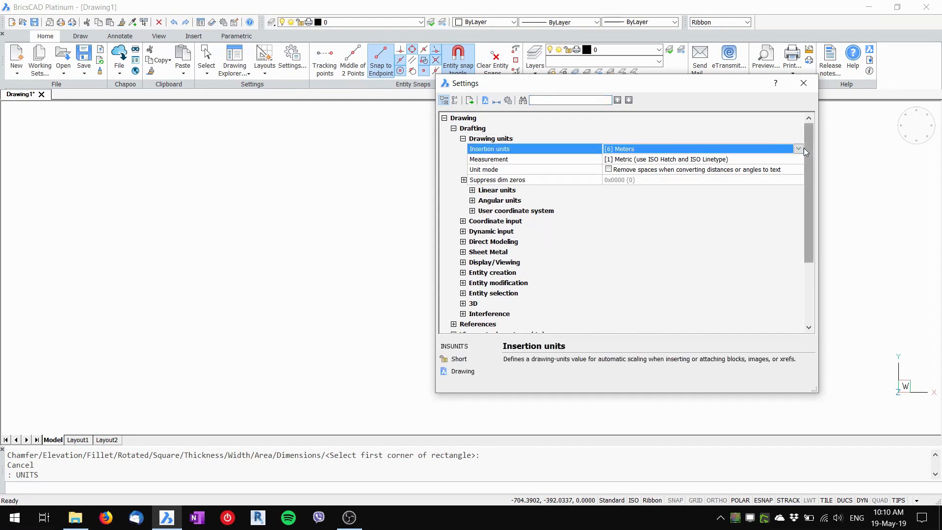
# Set Insertion units to [4] Millimeters.
pyautogui.click(798, 148)
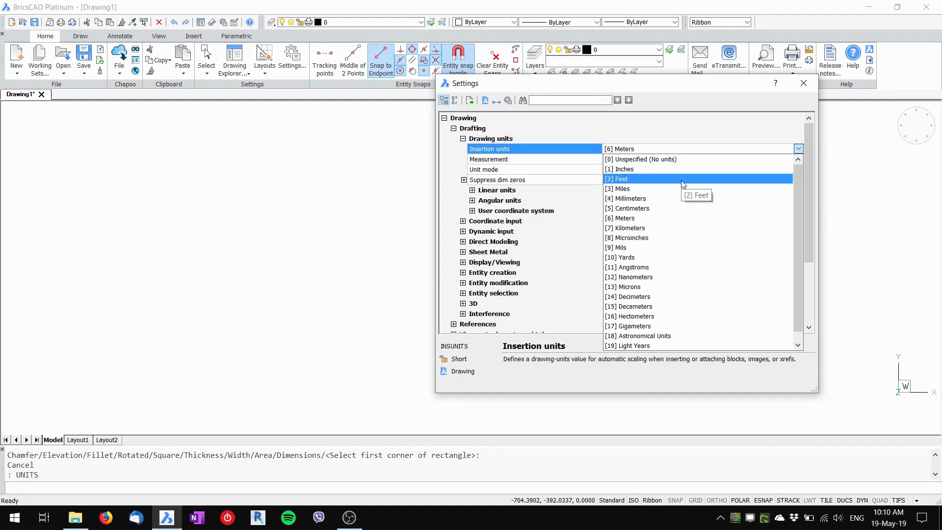
pyautogui.moveTo(646, 198)
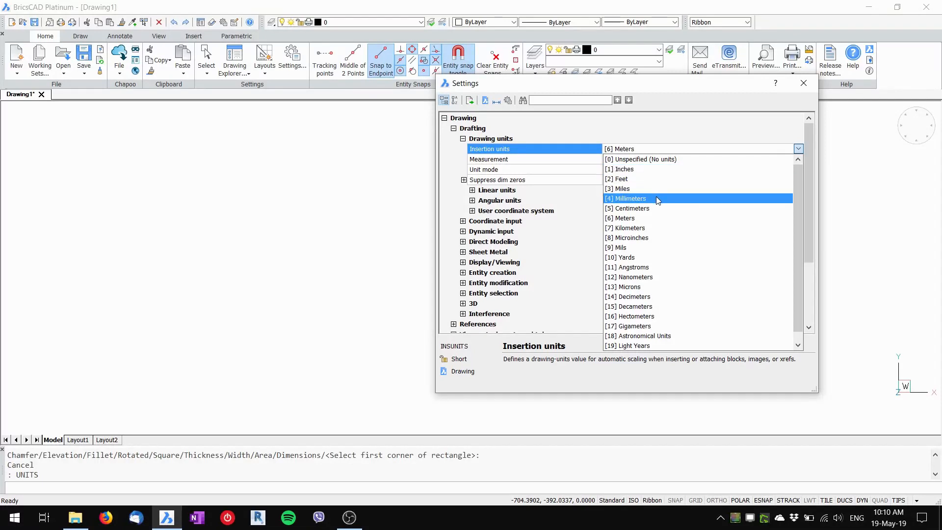
pyautogui.click(627, 198)
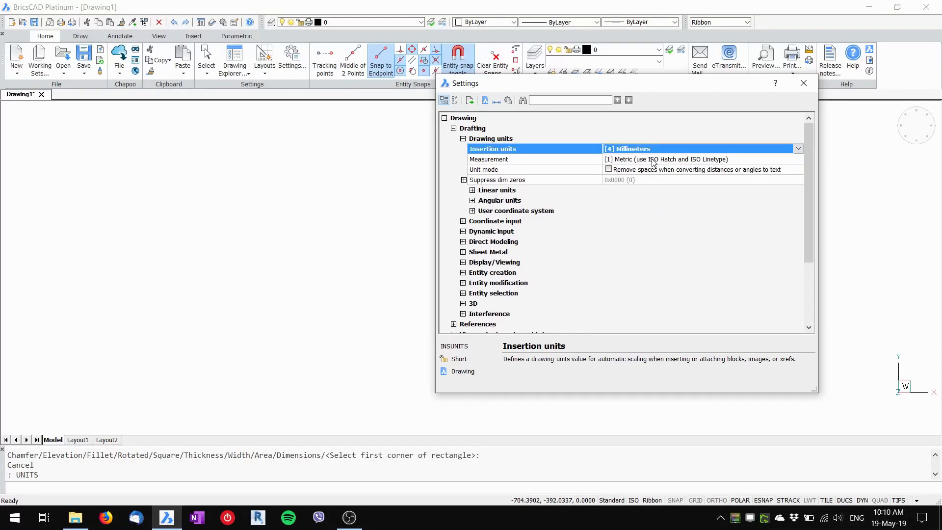
pyautogui.moveTo(803, 83)
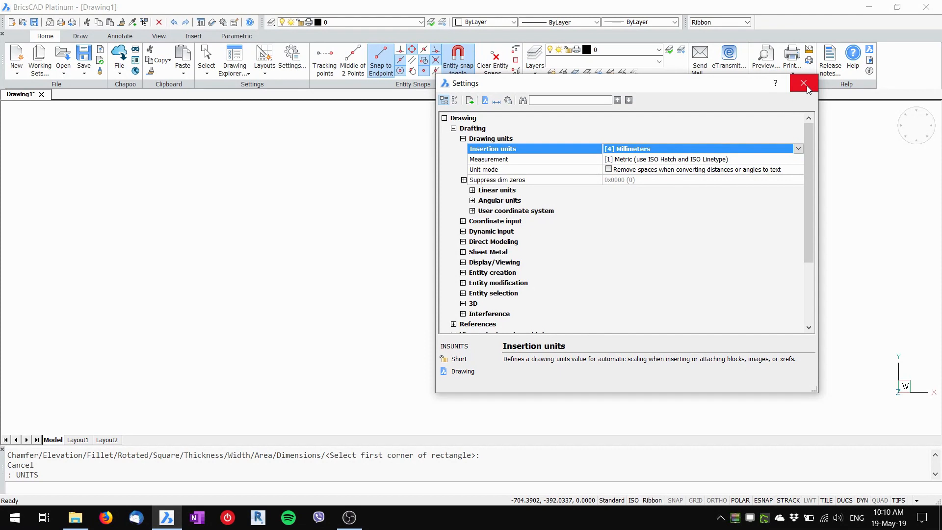
# Close Settings and start the rectangle command with REC.
pyautogui.click(803, 83)
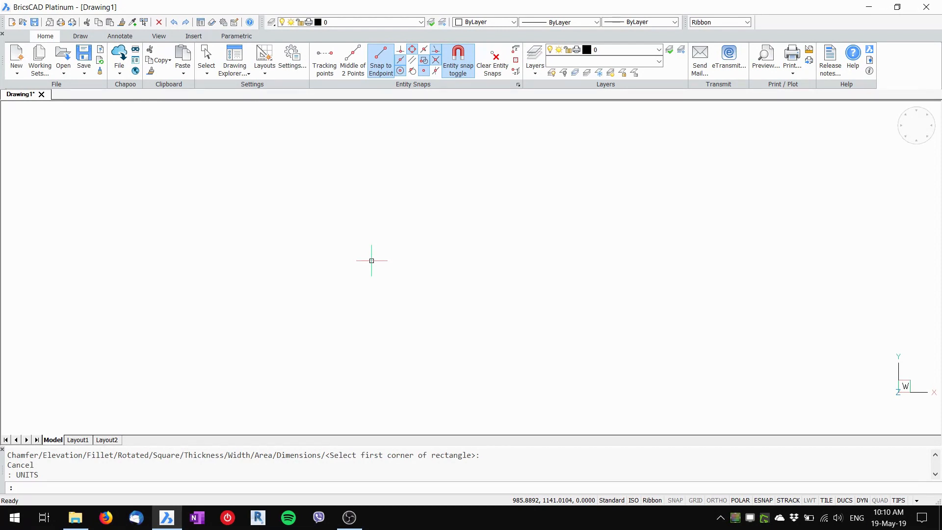
pyautogui.write('re')
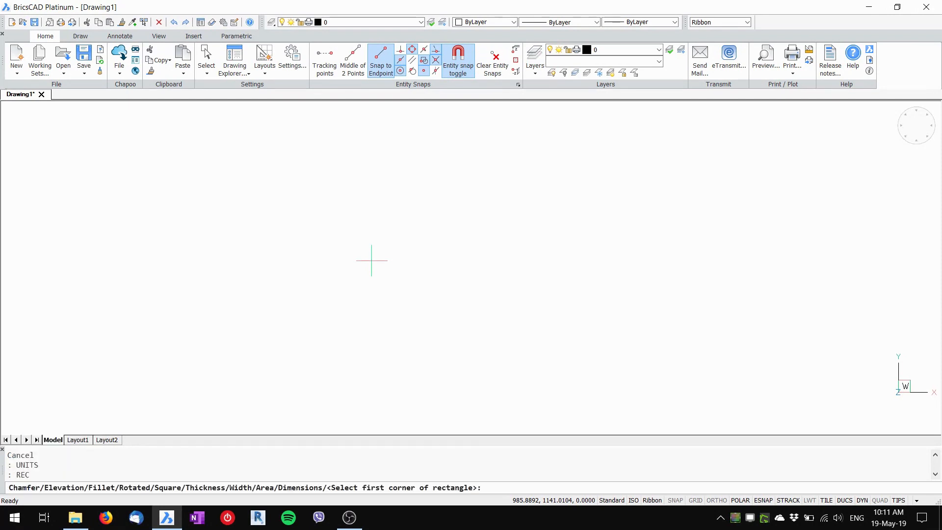
pyautogui.moveTo(342, 303)
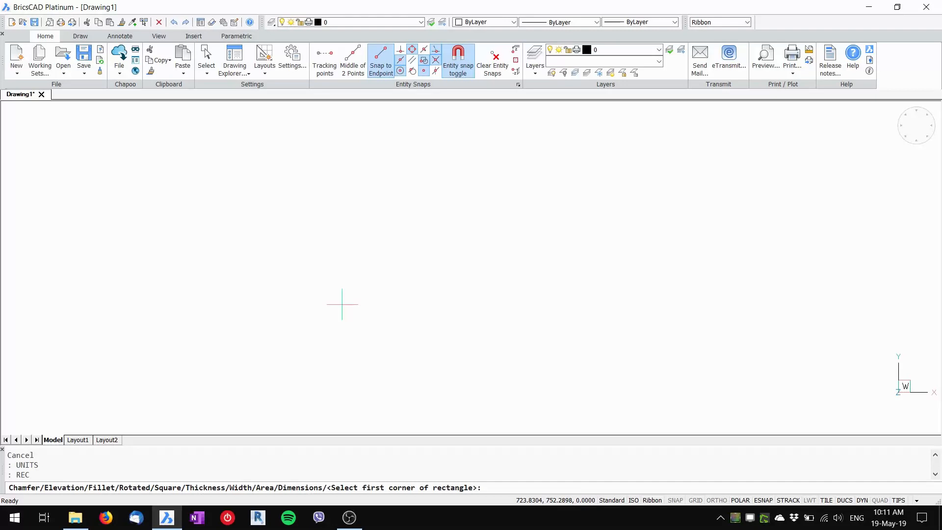
pyautogui.moveTo(335, 313)
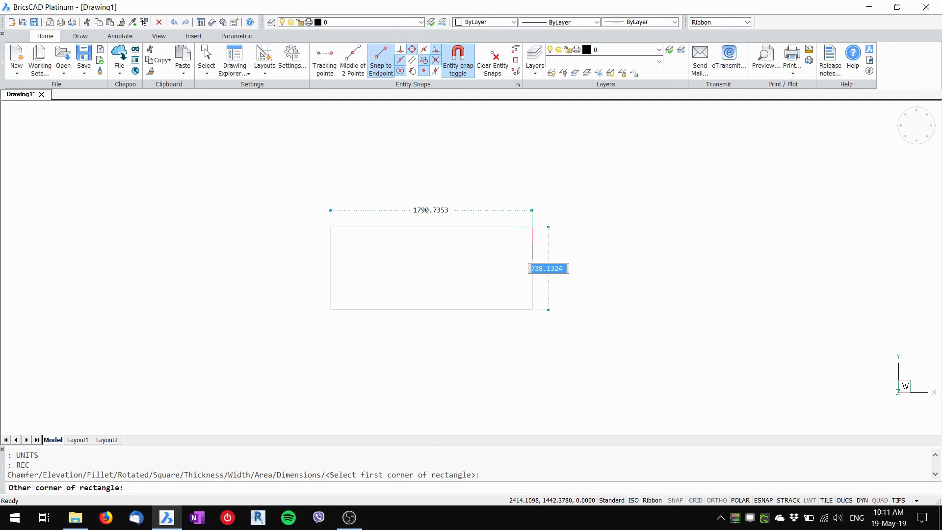
# Draw a 2000 by 1000 rectangle, add 2000 and 1000 linear dimensions, reopen units settings.
pyautogui.write('200')
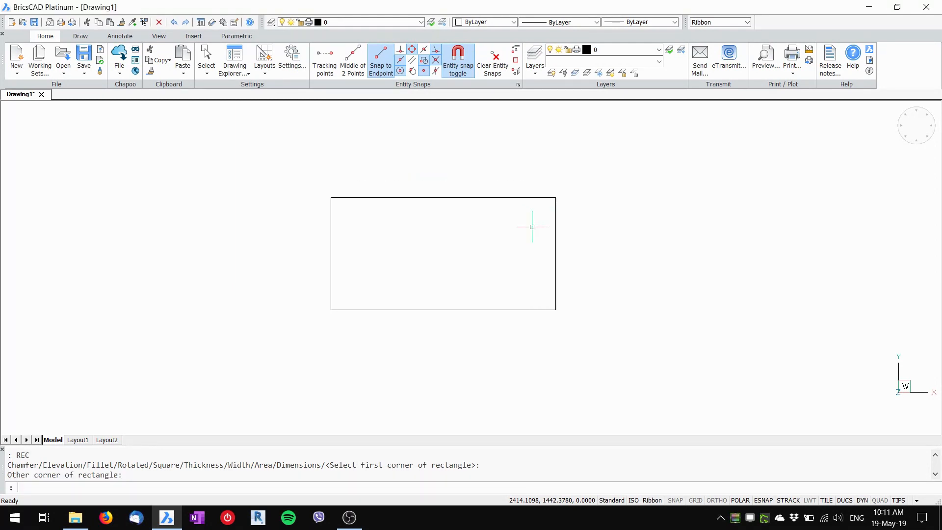
pyautogui.write('DLI')
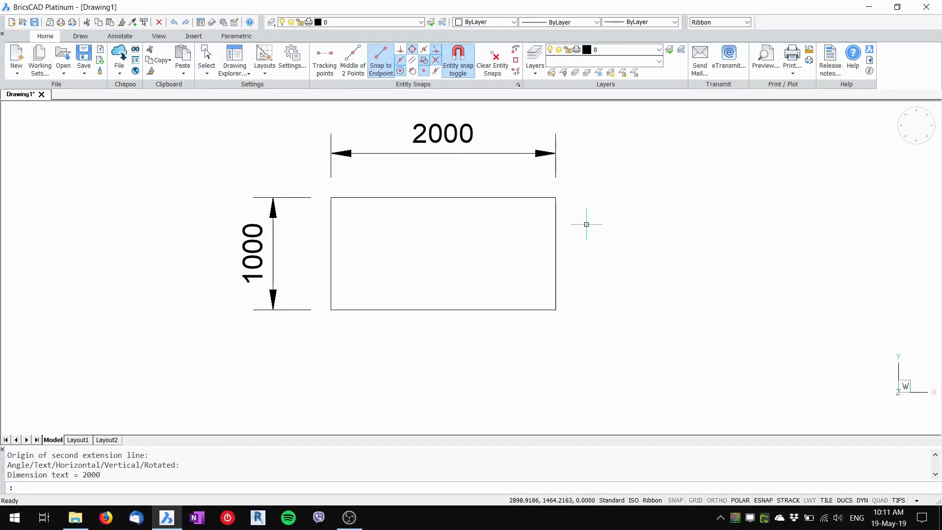
pyautogui.write('UNITS')
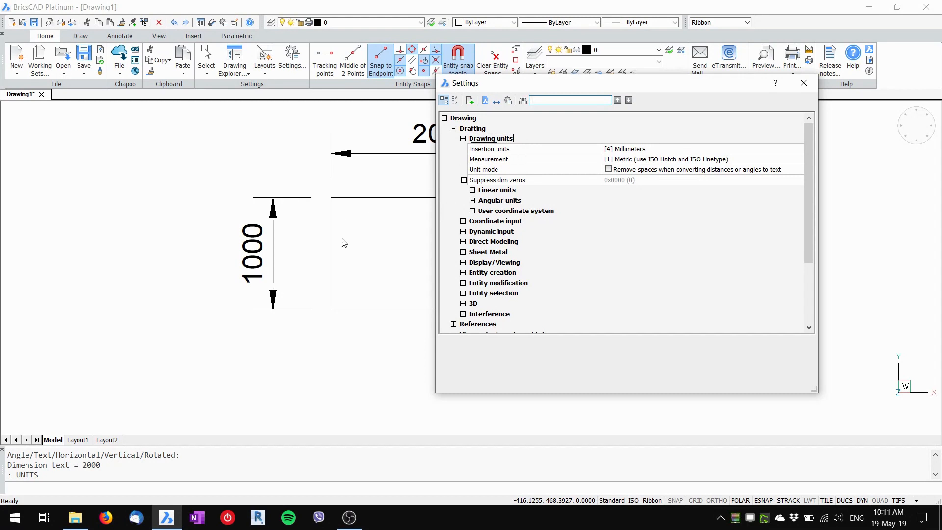
pyautogui.moveTo(541, 154)
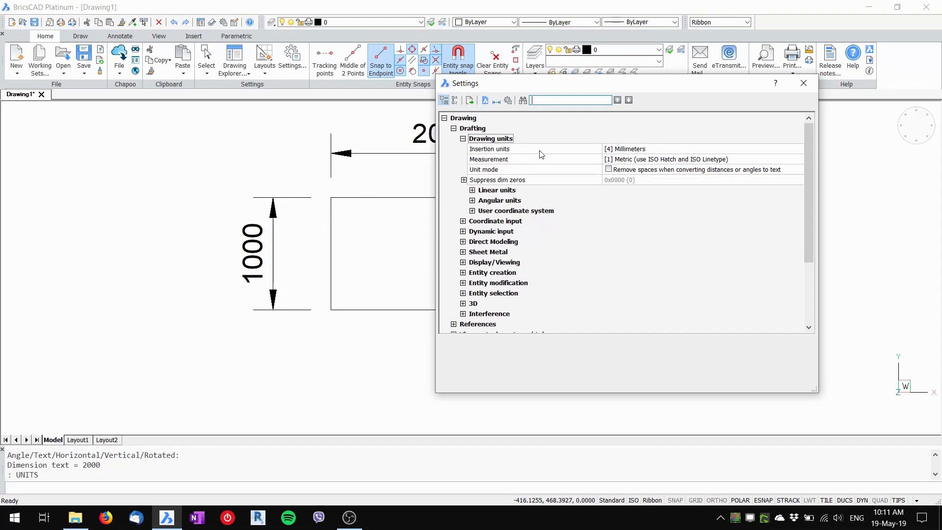
# Set Insertion units to [6] Meters.
pyautogui.click(797, 148)
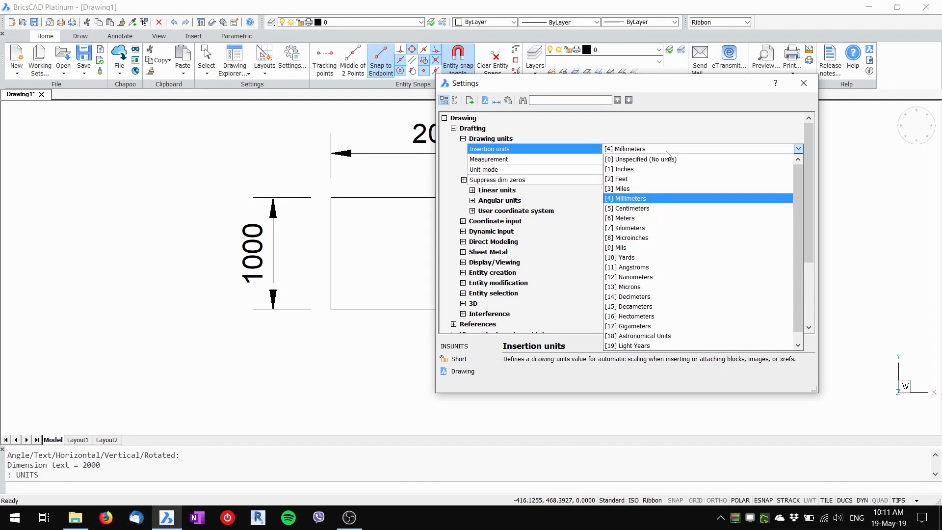
pyautogui.click(626, 218)
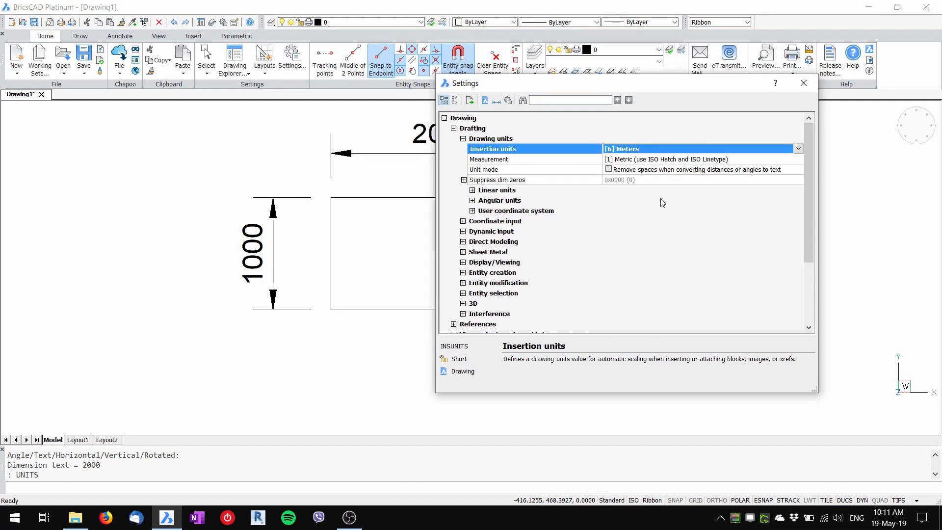
# Close Settings to return to the dimensioned rectangle.
pyautogui.click(803, 82)
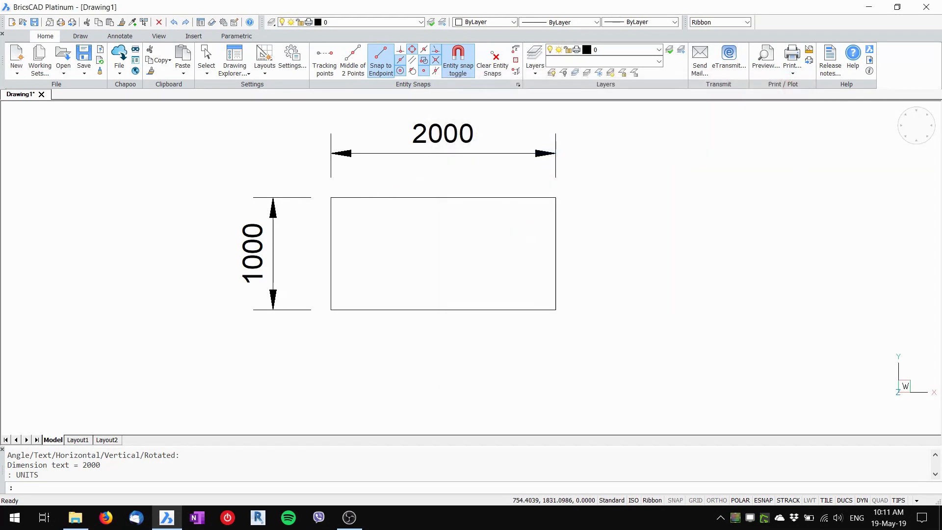
pyautogui.moveTo(638, 255)
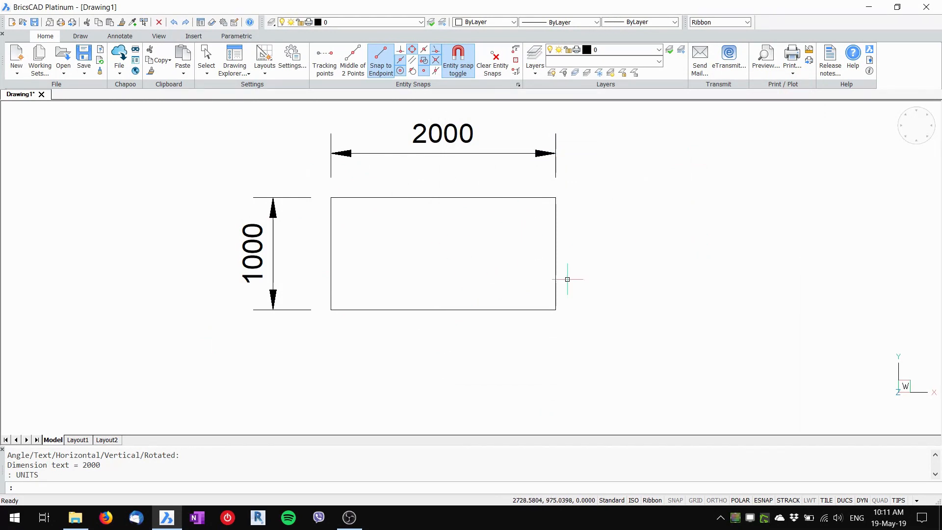
pyautogui.moveTo(557, 154)
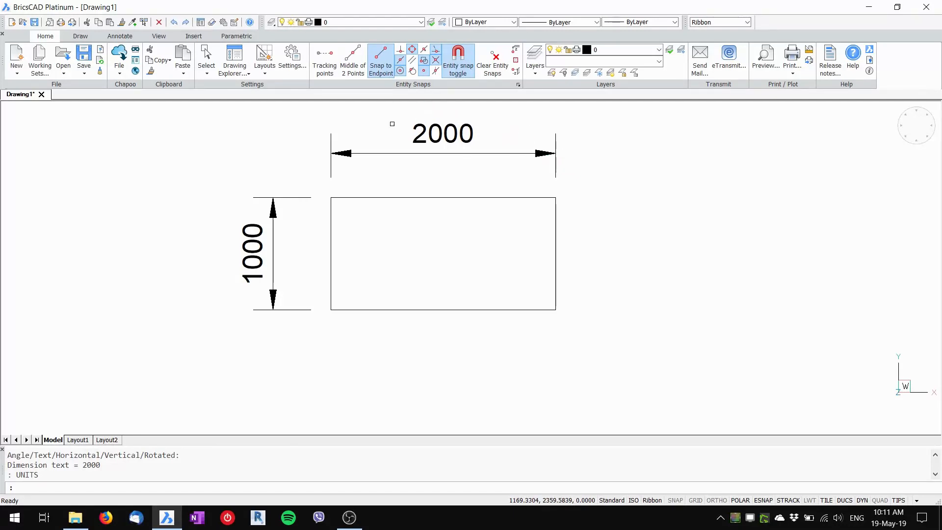
pyautogui.moveTo(288, 351)
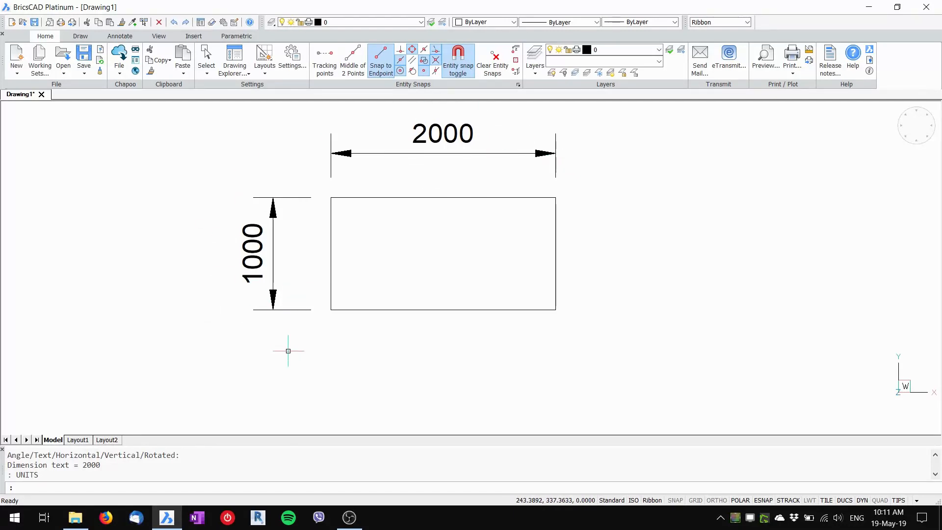